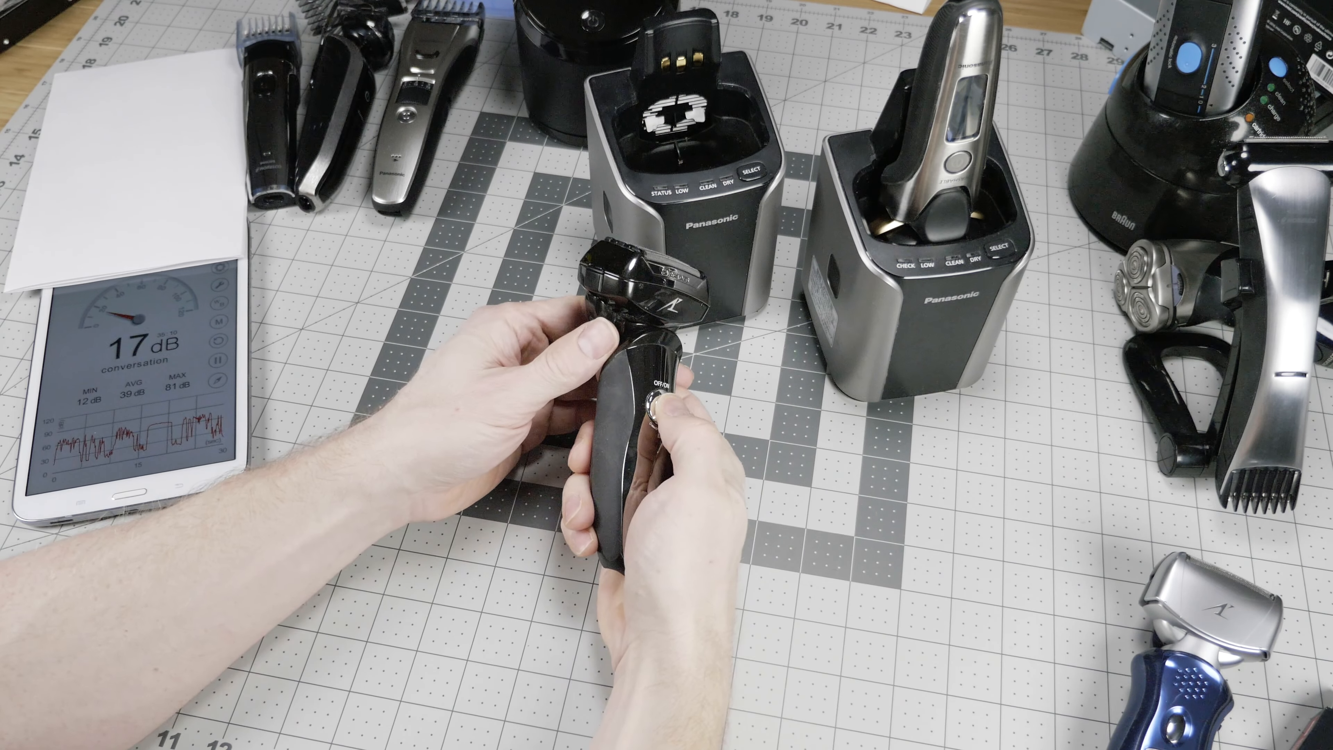
{"action": "left_click", "coordinate": [667, 391]}
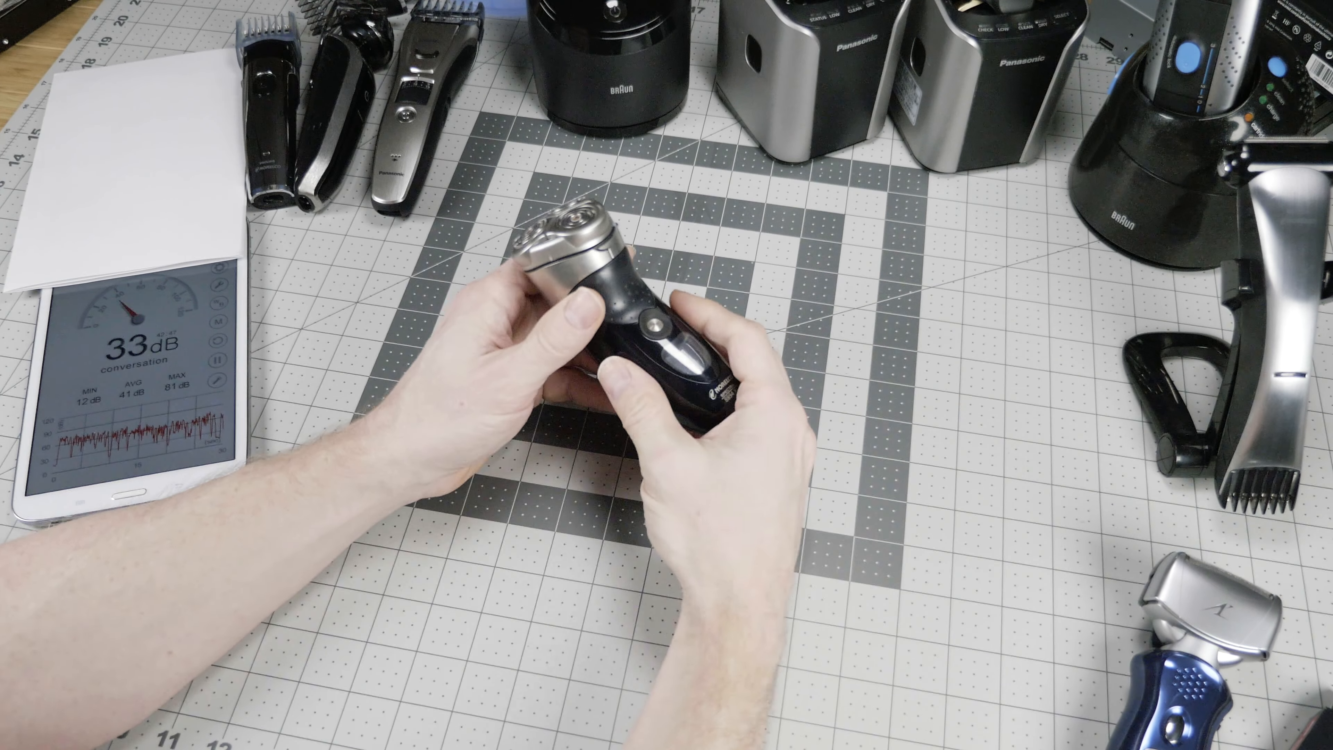
{"action": "left_click", "coordinate": [659, 336]}
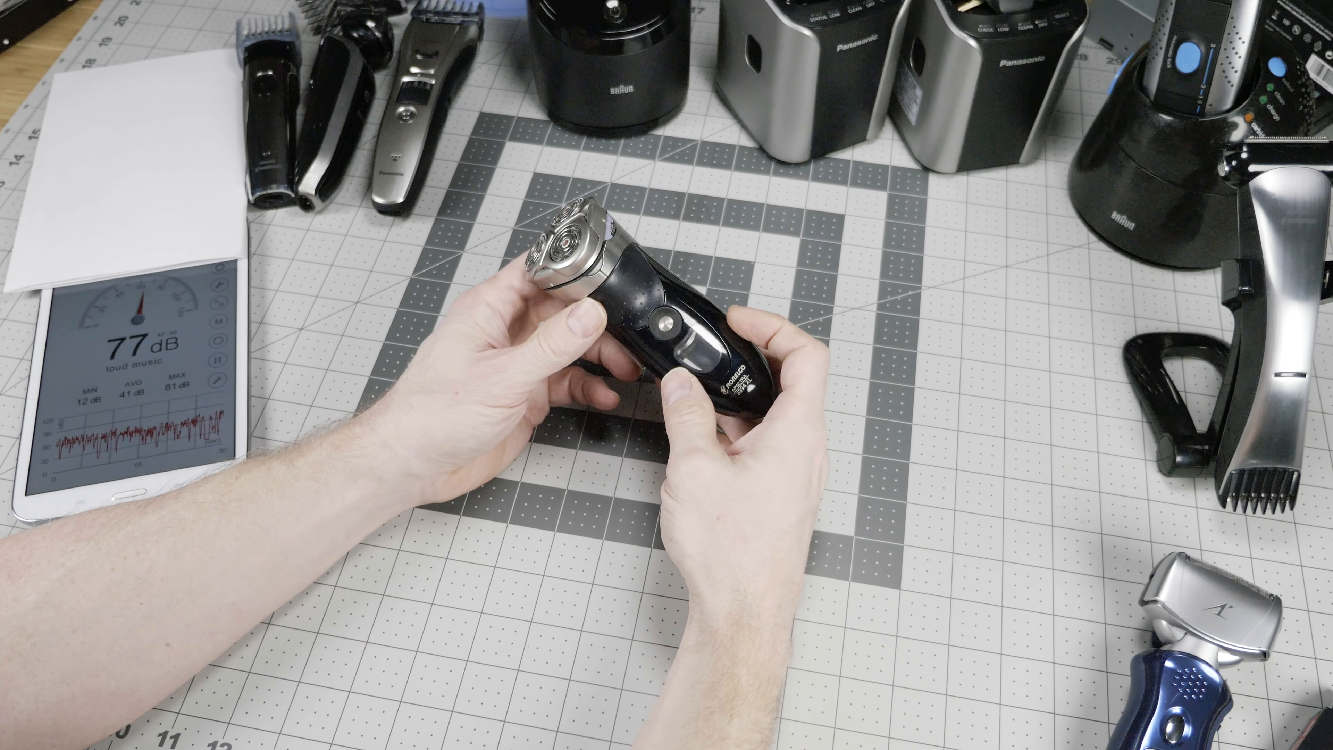